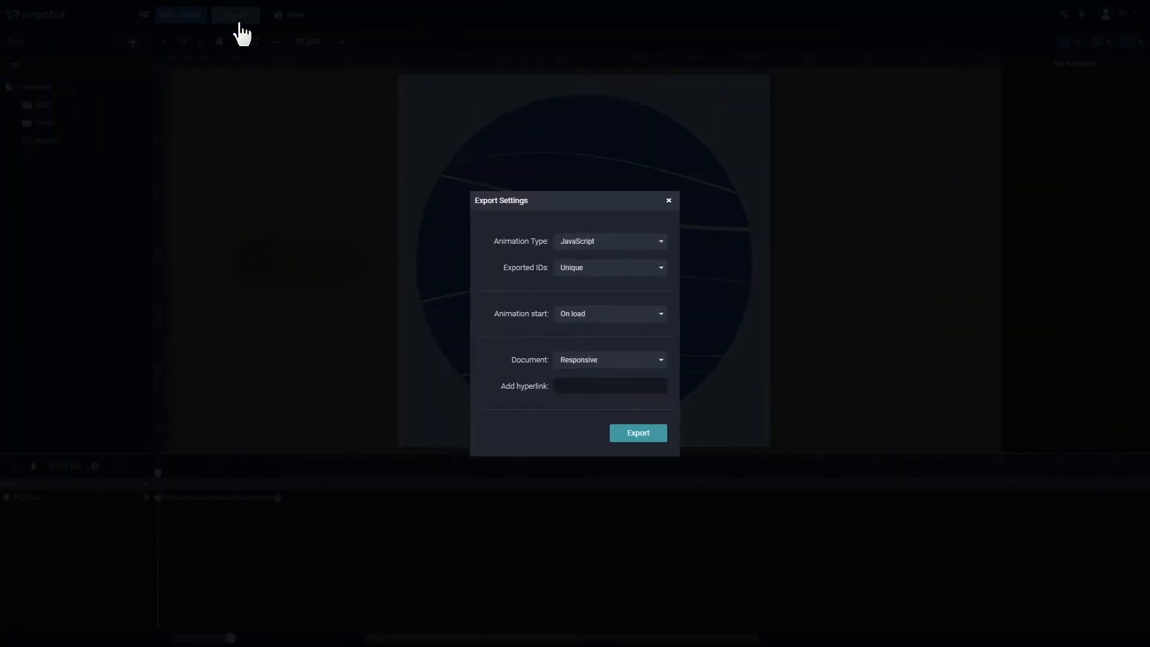
pyautogui.moveTo(660, 260)
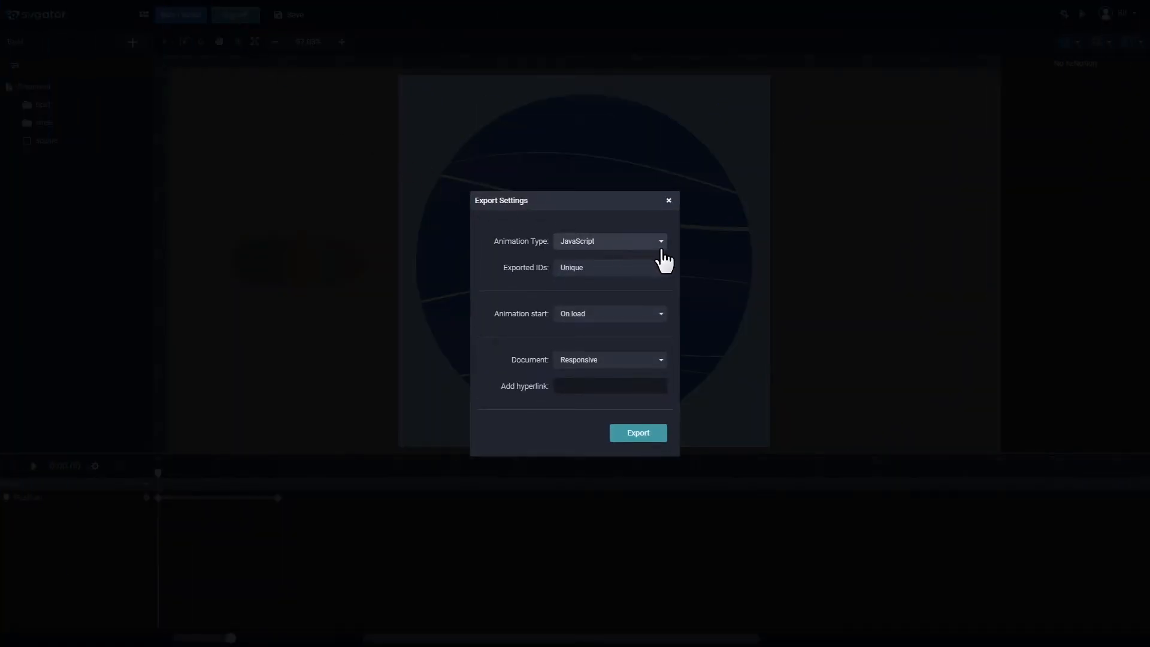
# Change the Animation Type to CSS Only, triggering the compatibility warning.
pyautogui.click(608, 241)
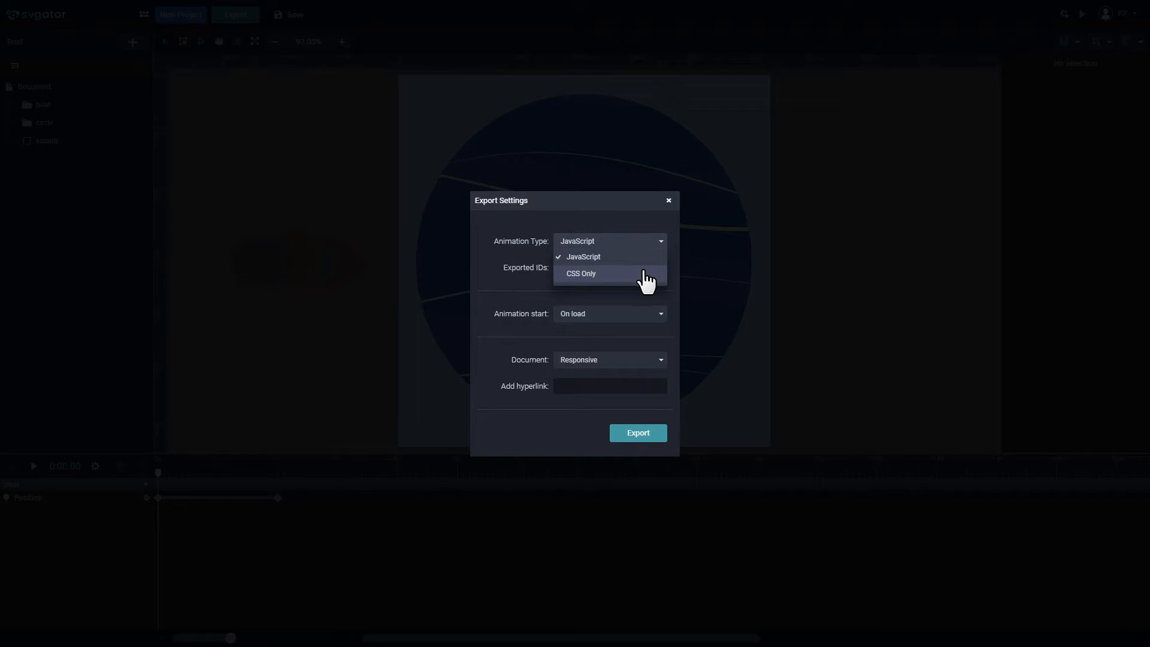
pyautogui.moveTo(642, 262)
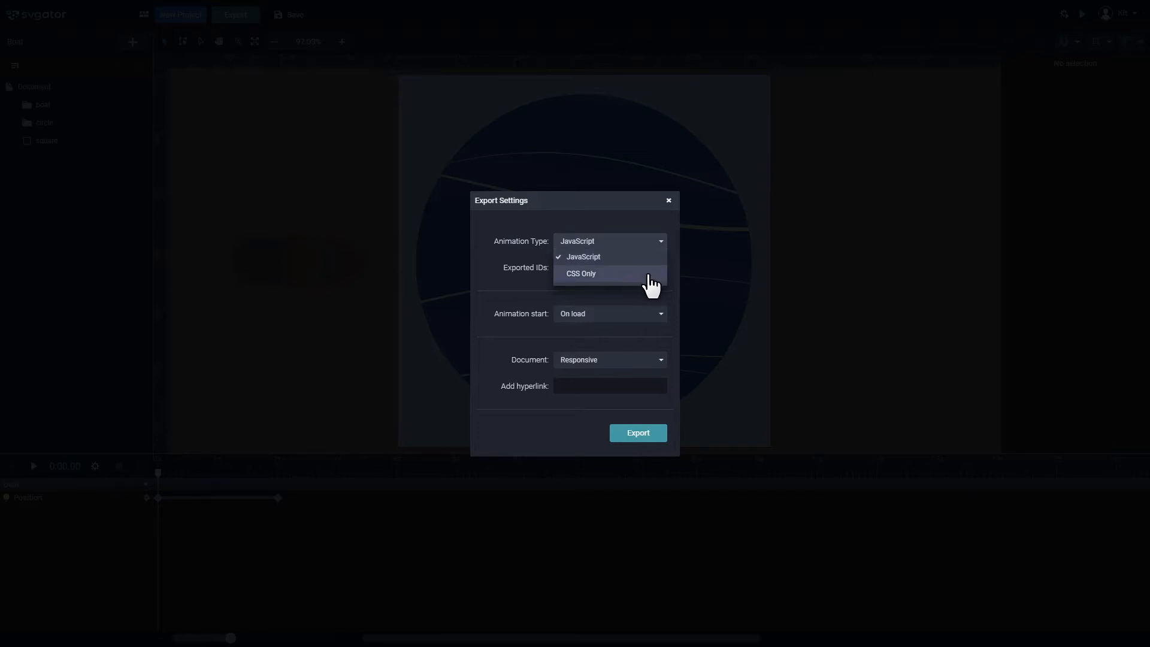
pyautogui.click(580, 273)
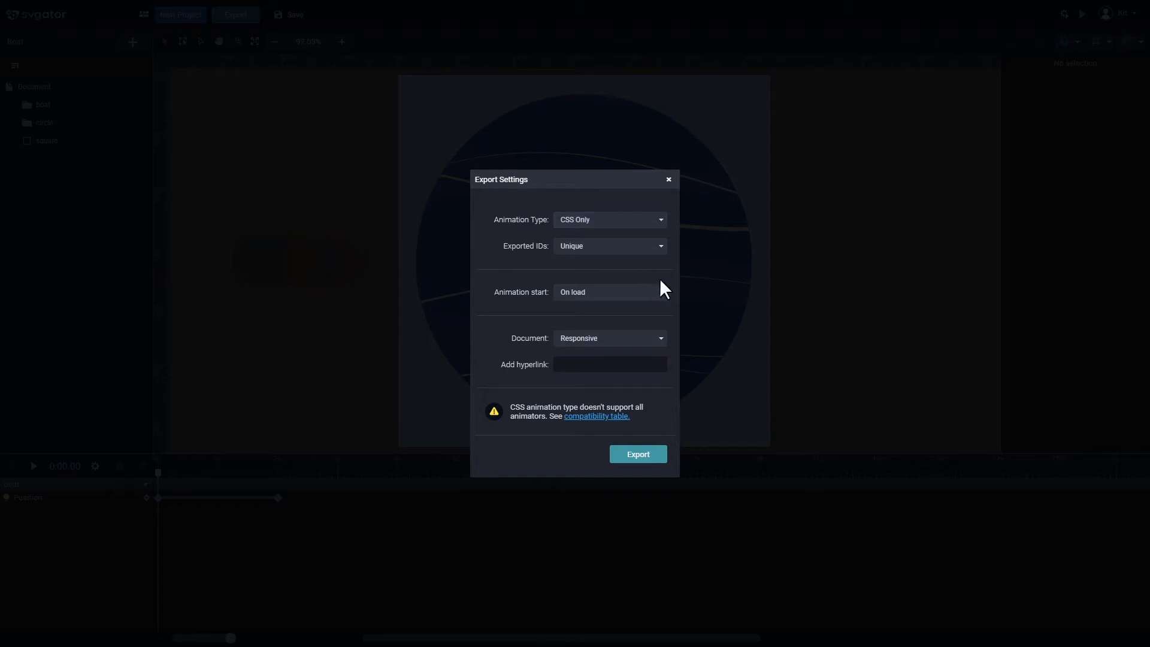
pyautogui.moveTo(610, 425)
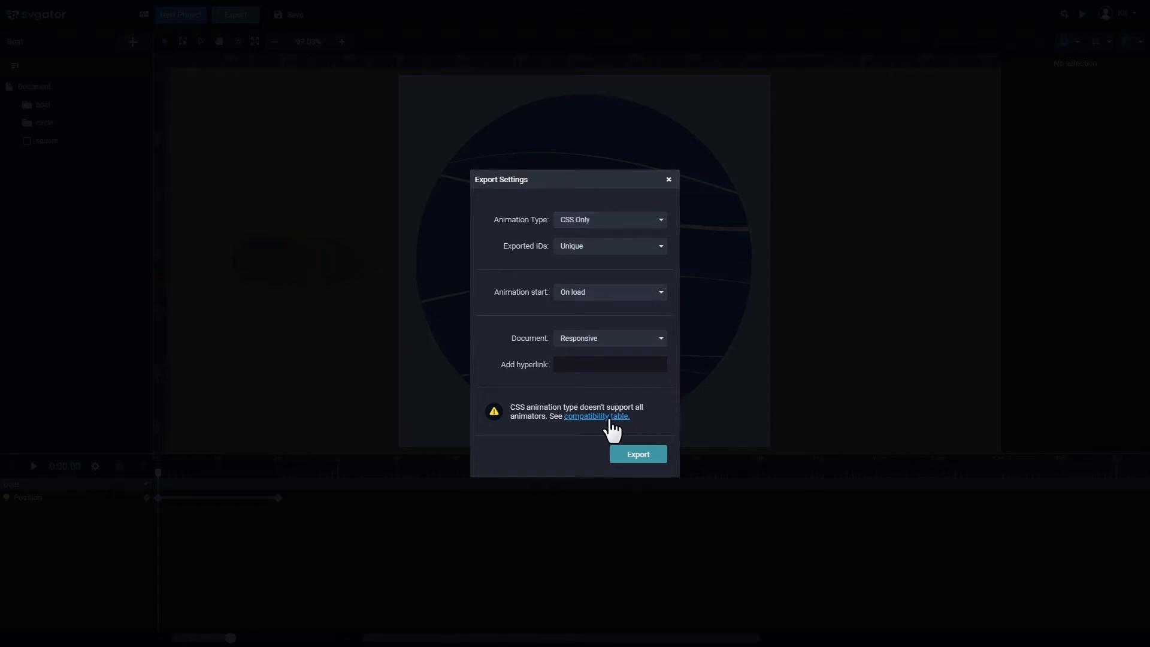
# Restore JavaScript animation and set Exported IDs back to Unique after trying Element's name.
pyautogui.click(609, 219)
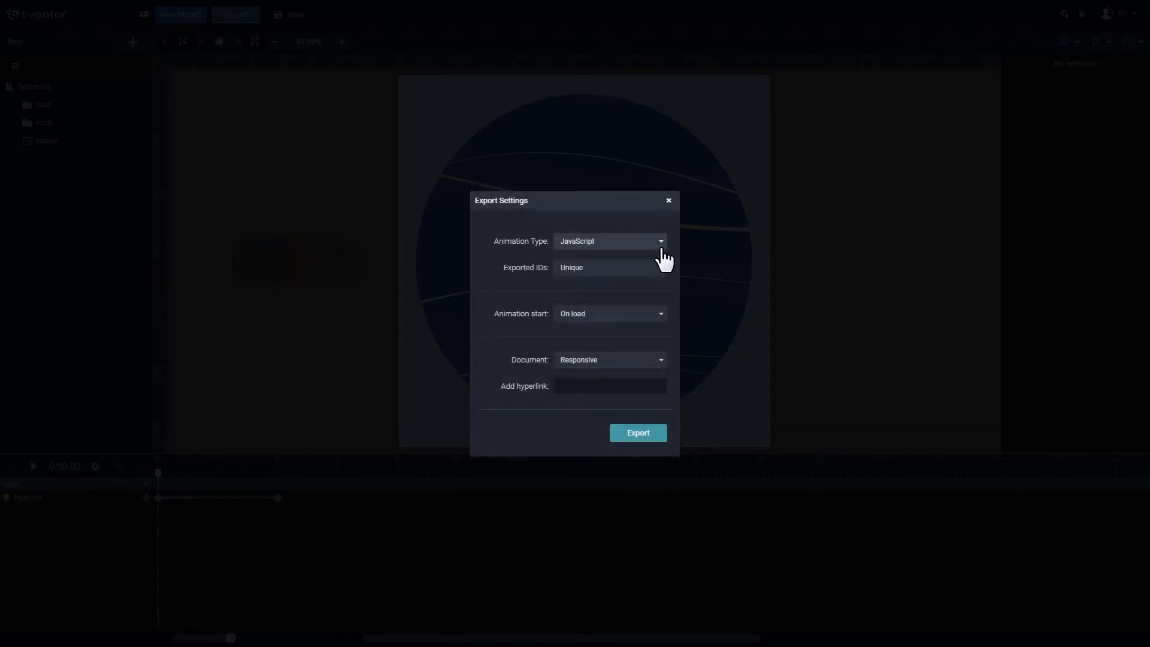
pyautogui.click(608, 267)
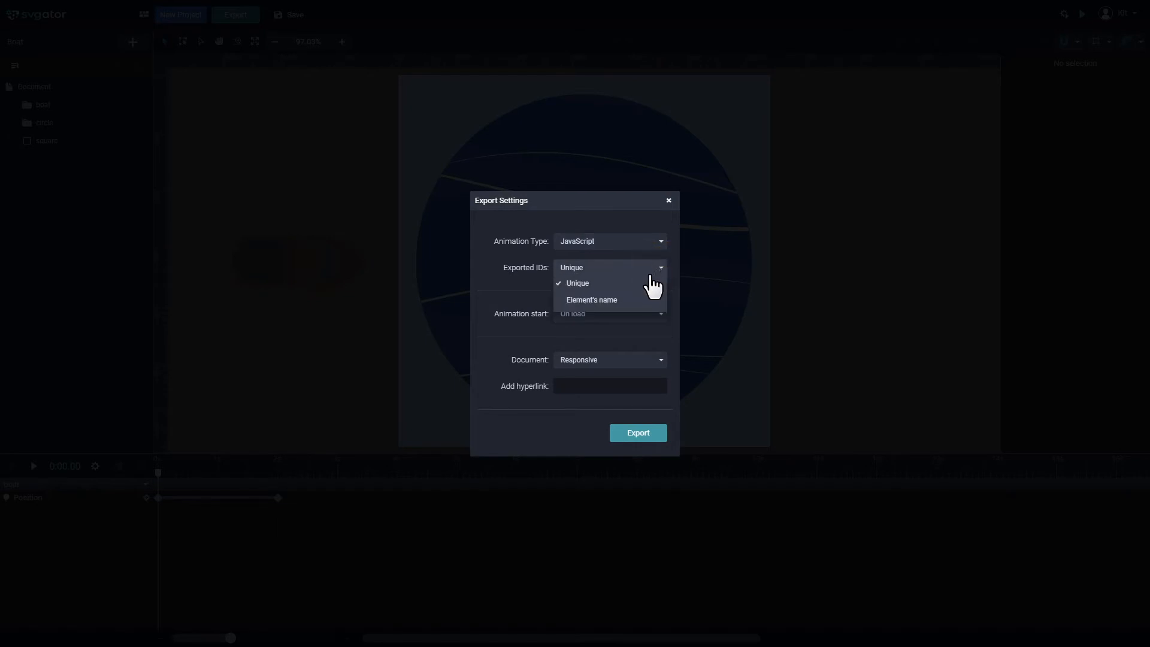
pyautogui.click(590, 299)
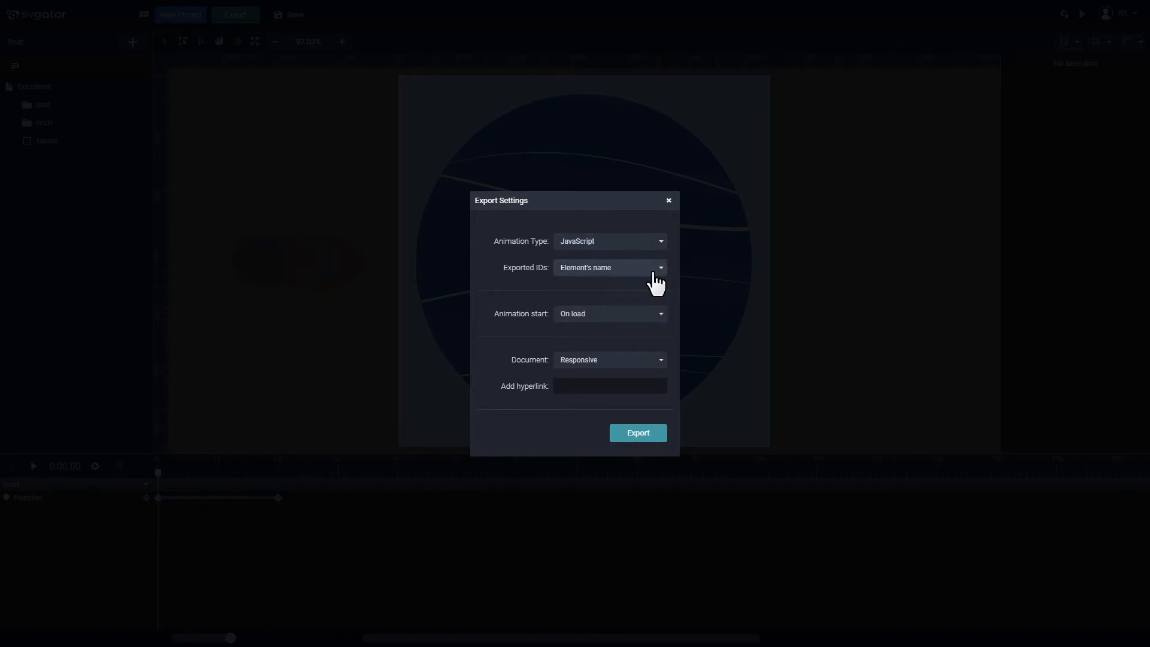
pyautogui.click(608, 267)
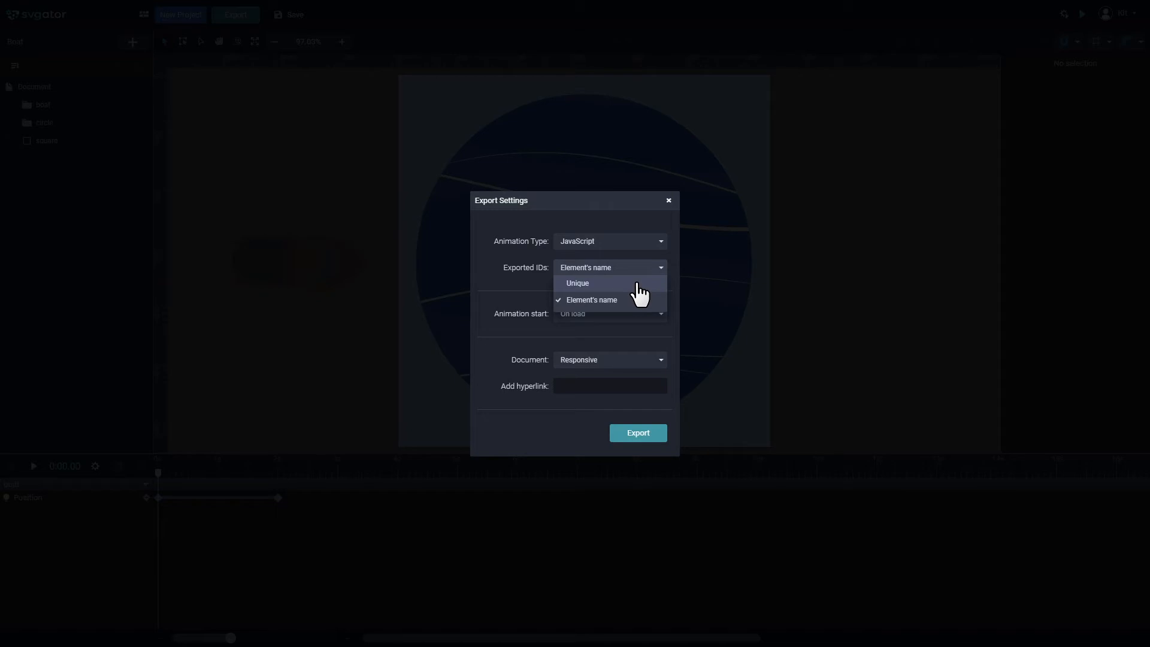
pyautogui.click(577, 284)
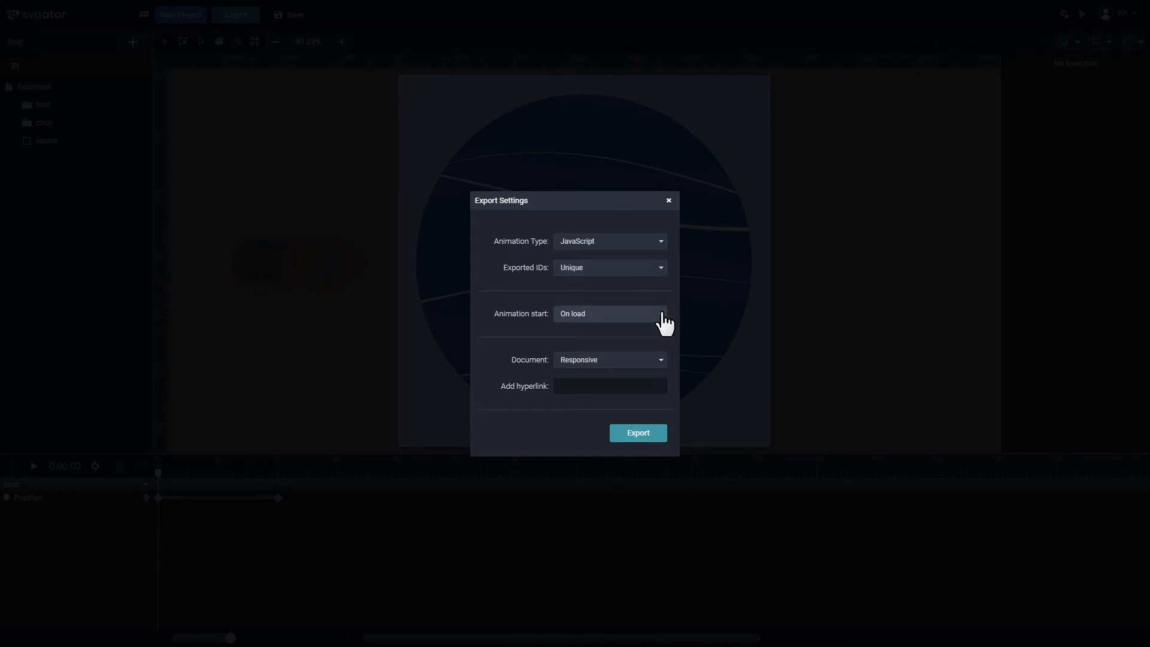
# Set Animation start to On mouse over and On mouse out to Pause.
pyautogui.click(608, 313)
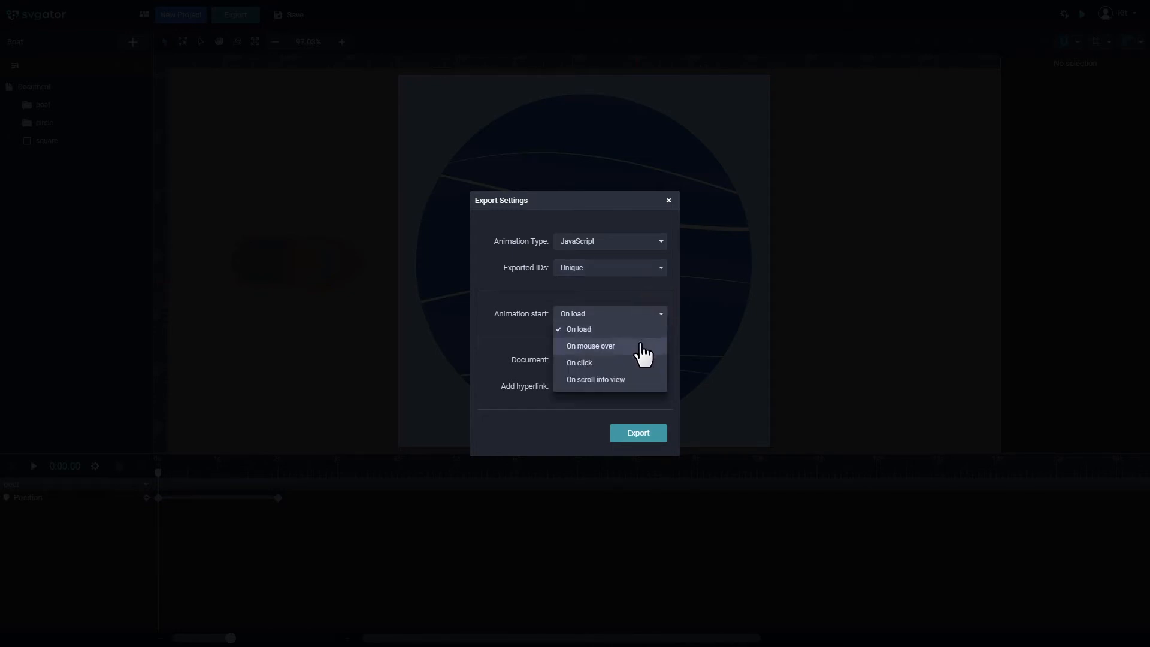
pyautogui.click(590, 345)
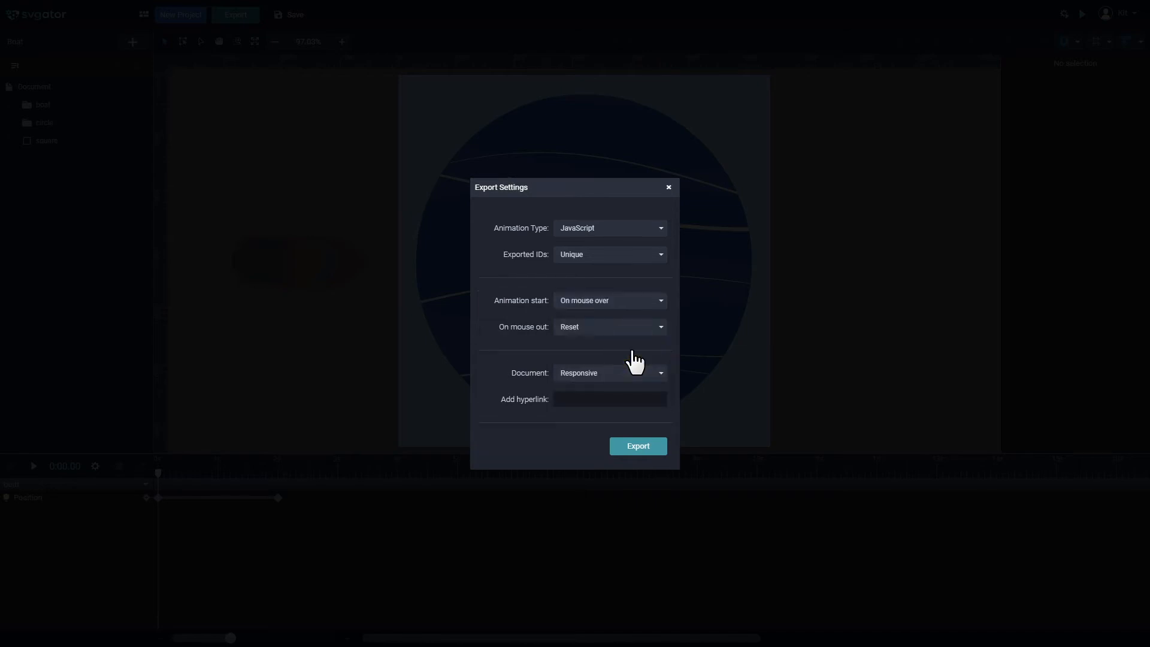
pyautogui.click(609, 326)
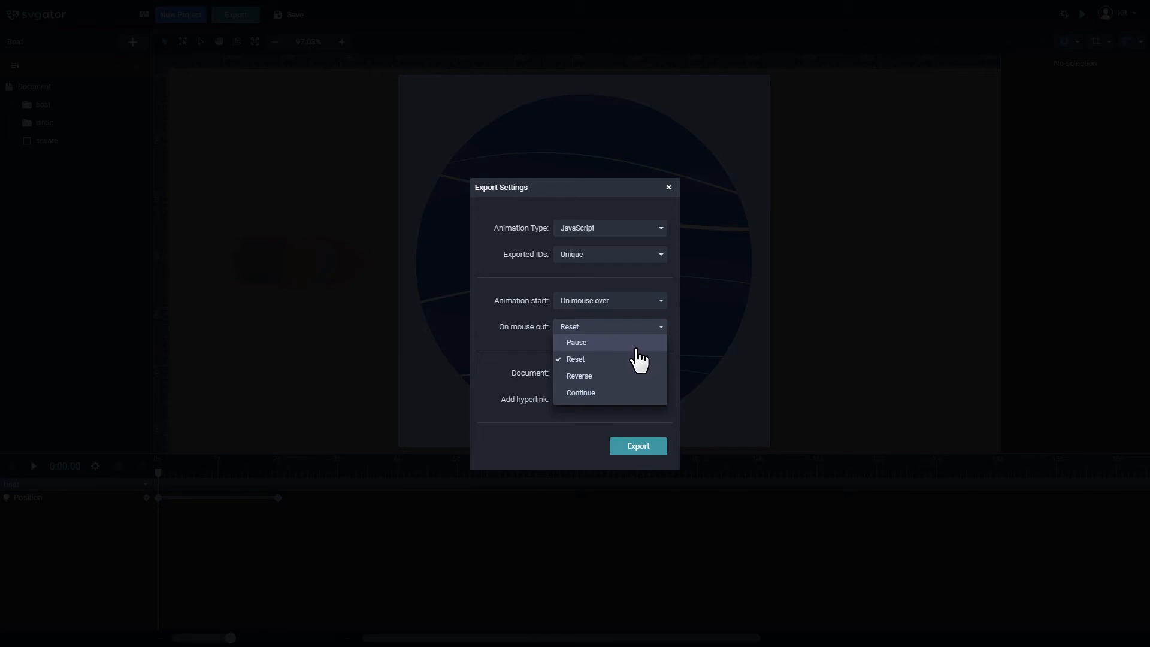
pyautogui.click(576, 342)
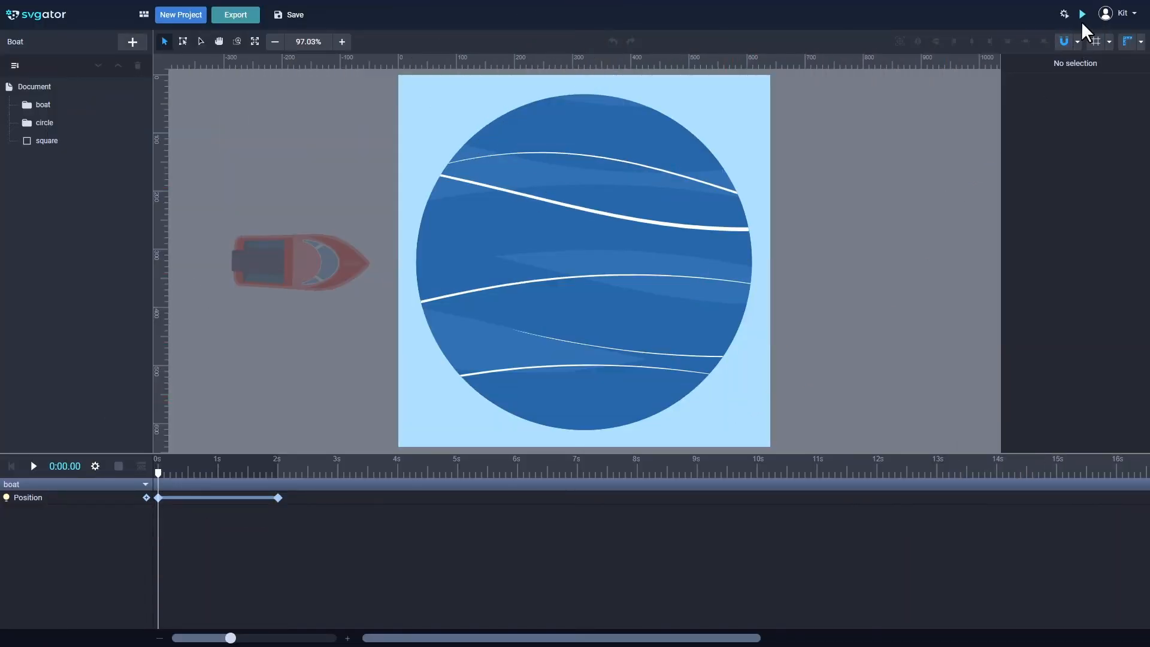
pyautogui.click(1082, 14)
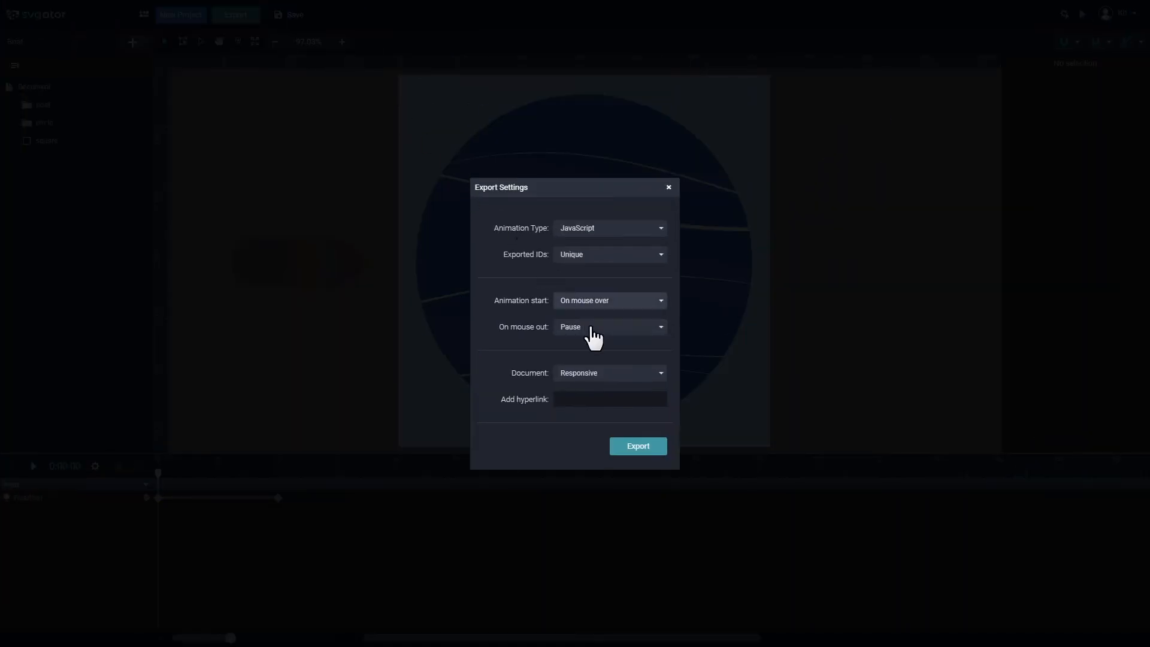
# Set the Document sizing to Fixed size instead of Responsive.
pyautogui.click(609, 372)
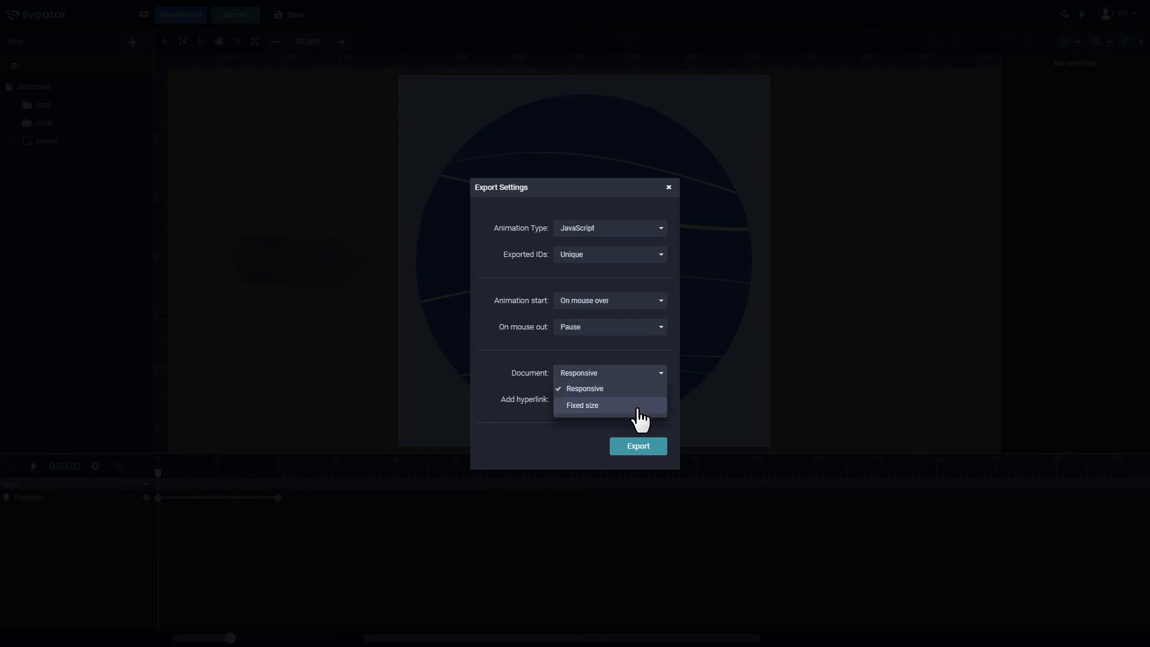
pyautogui.click(582, 405)
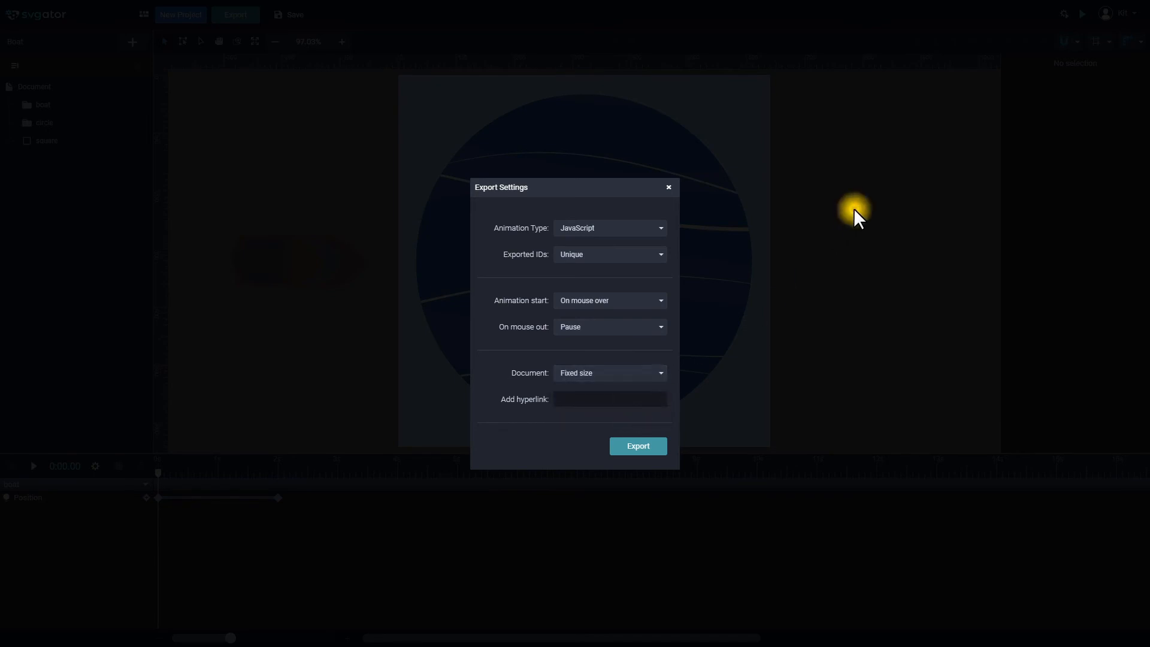
pyautogui.click(667, 187)
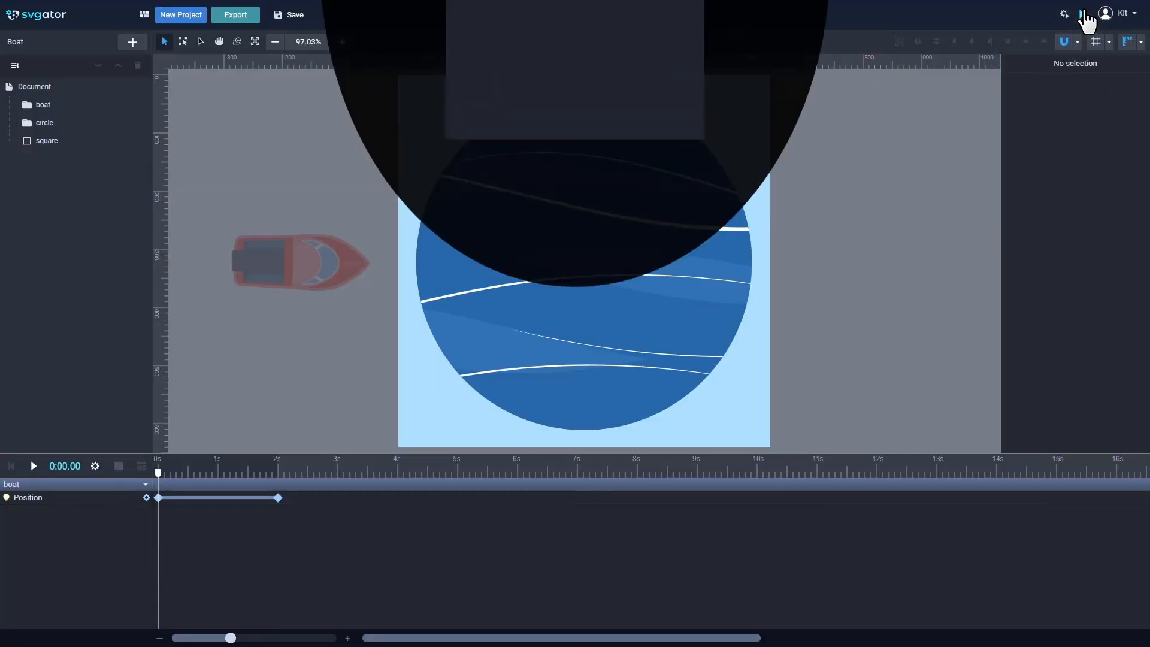
pyautogui.click(1083, 14)
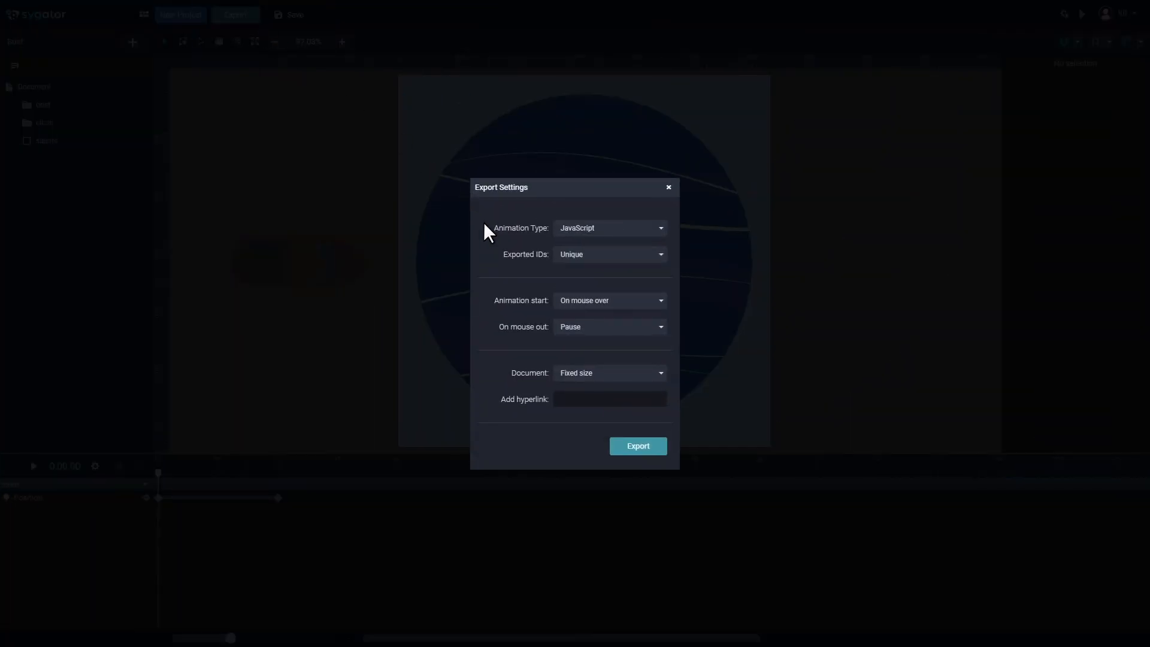
pyautogui.click(594, 399)
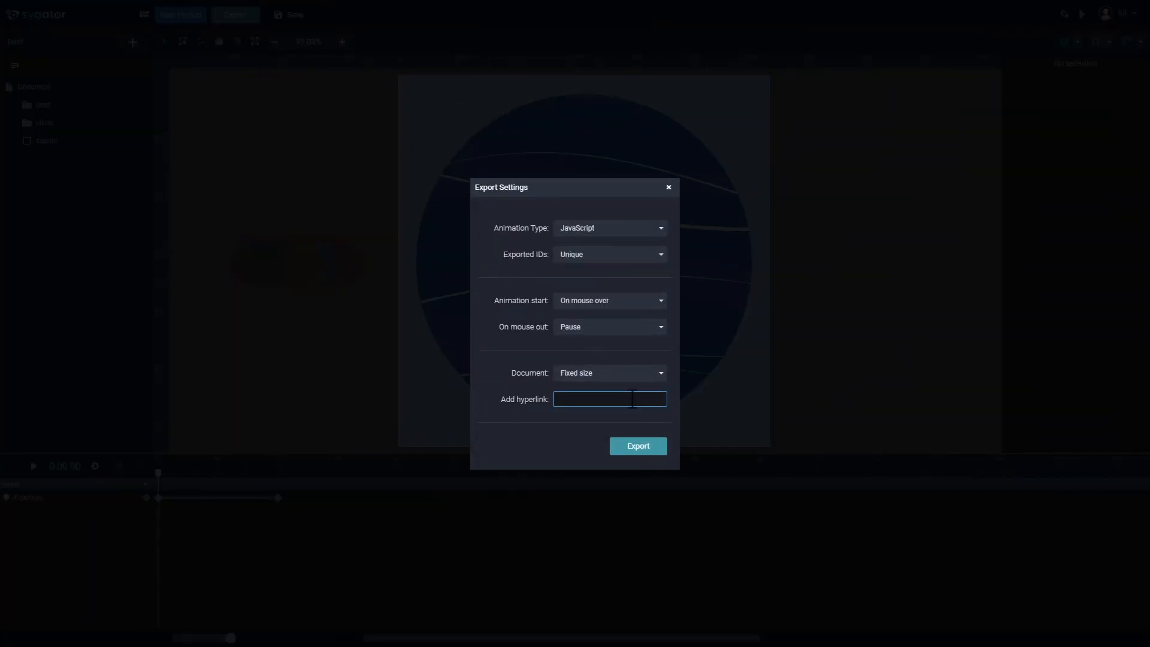
pyautogui.write('www.')
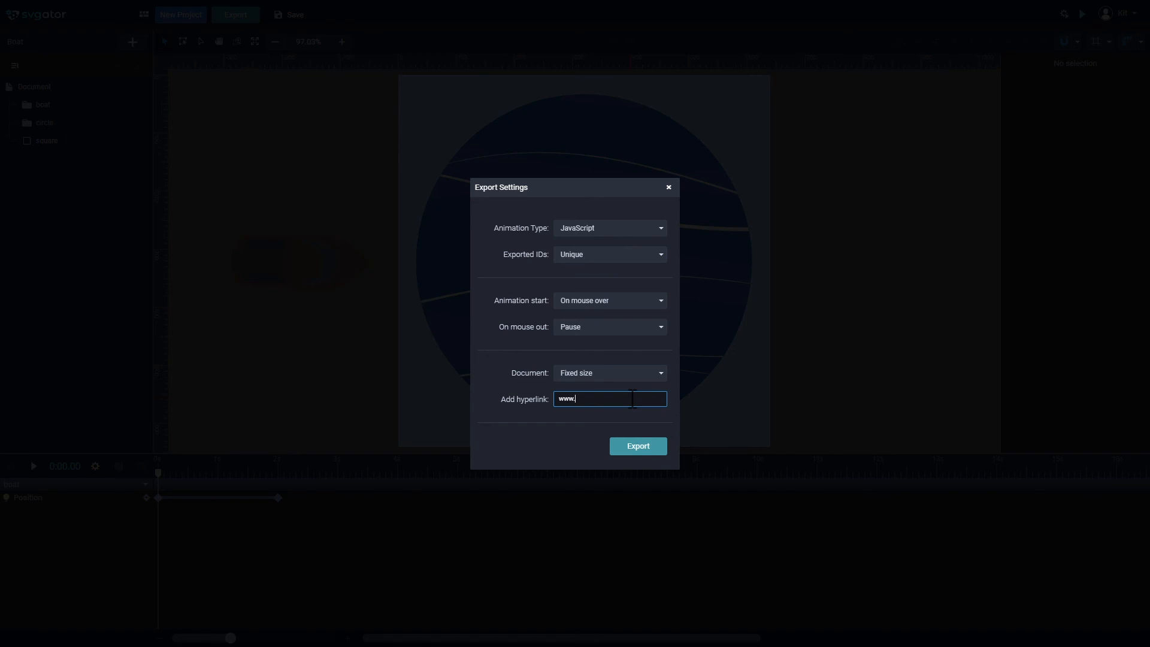